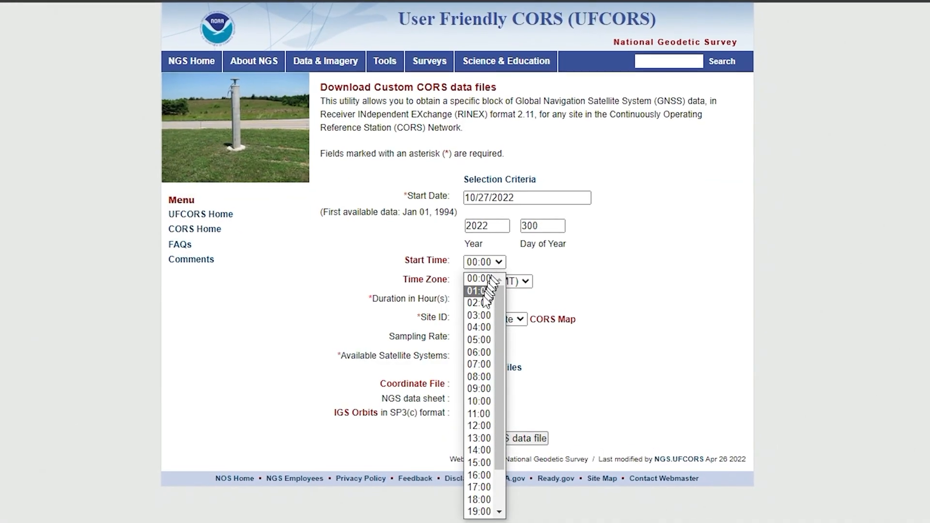
Step: Review the CORS download times, area marker and drone photo, then return to the maps home screen
{"action": "left_click", "coordinate": [479, 351]}
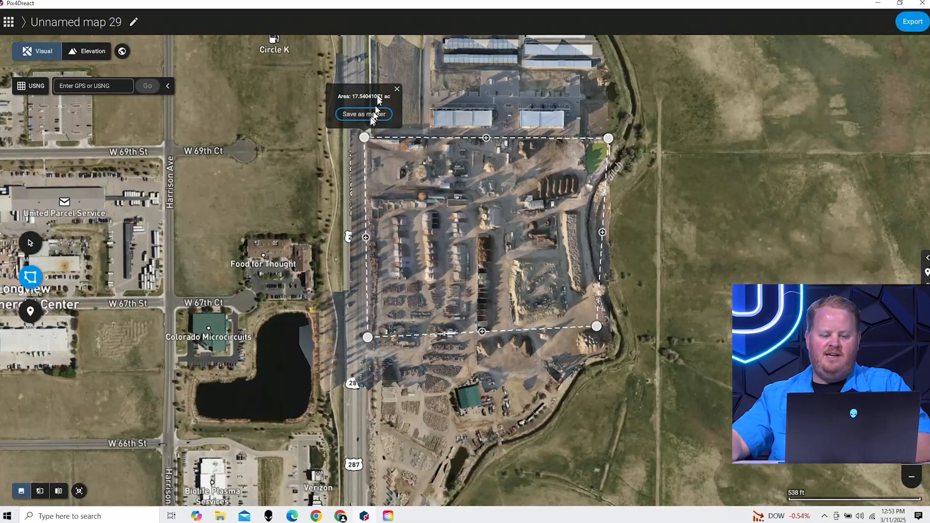
{"action": "left_click", "coordinate": [363, 114]}
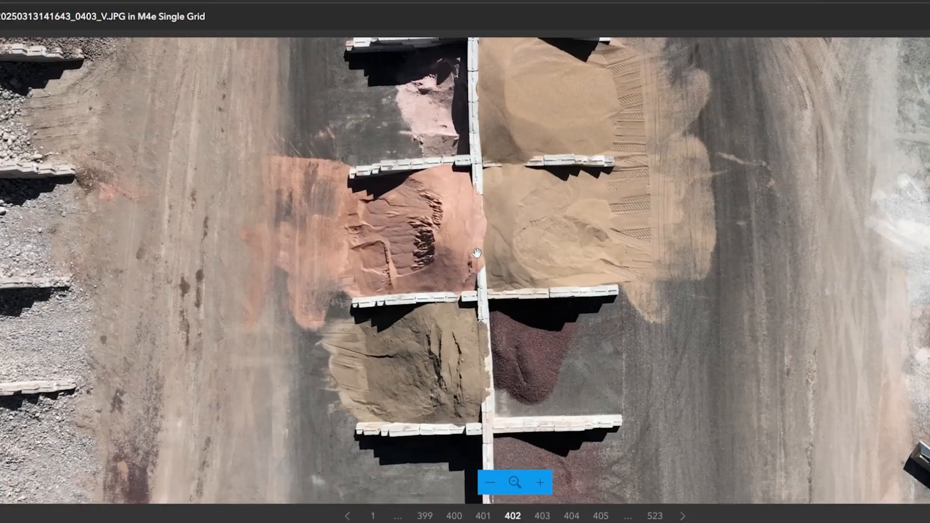
{"action": "left_click_drag", "start_coordinate": [474, 254], "coordinate": [566, 349]}
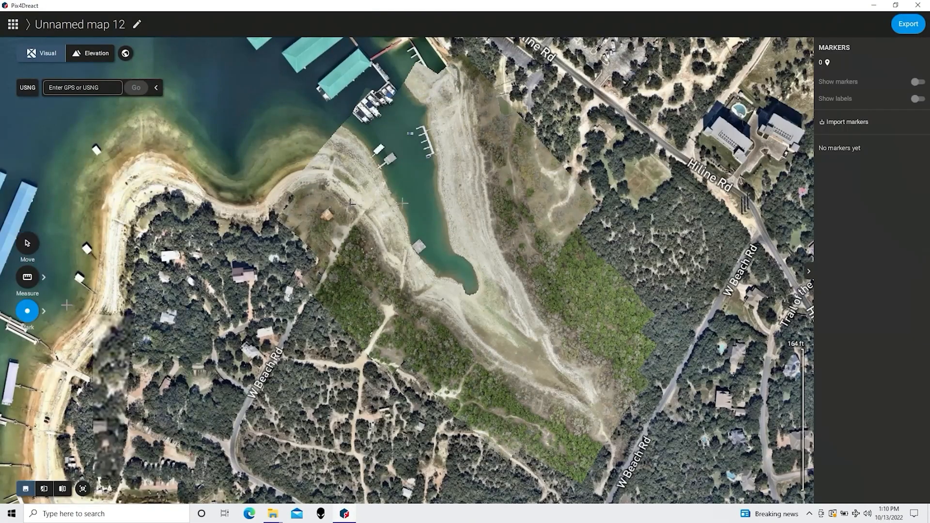
{"action": "left_click", "coordinate": [406, 203]}
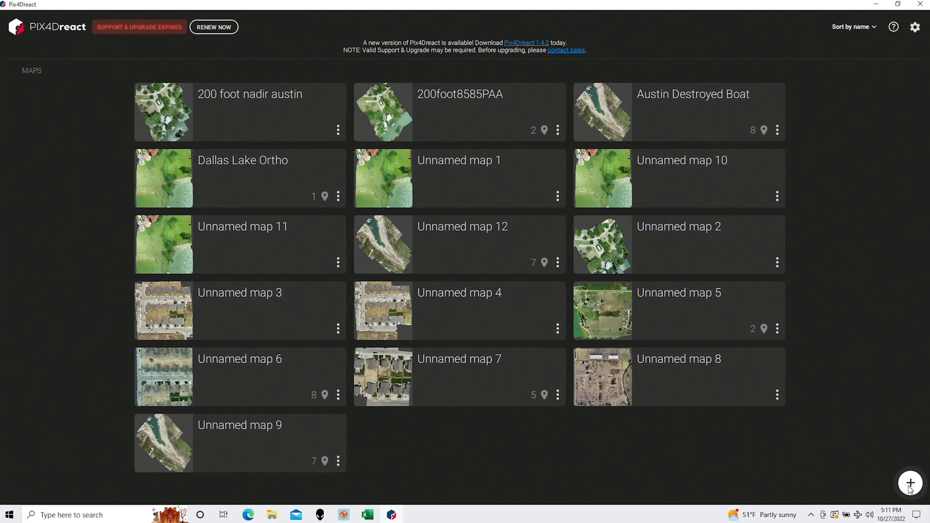
Step: Create a new map and import all JPG images from the OUTPUT folder
{"action": "left_click", "coordinate": [910, 483]}
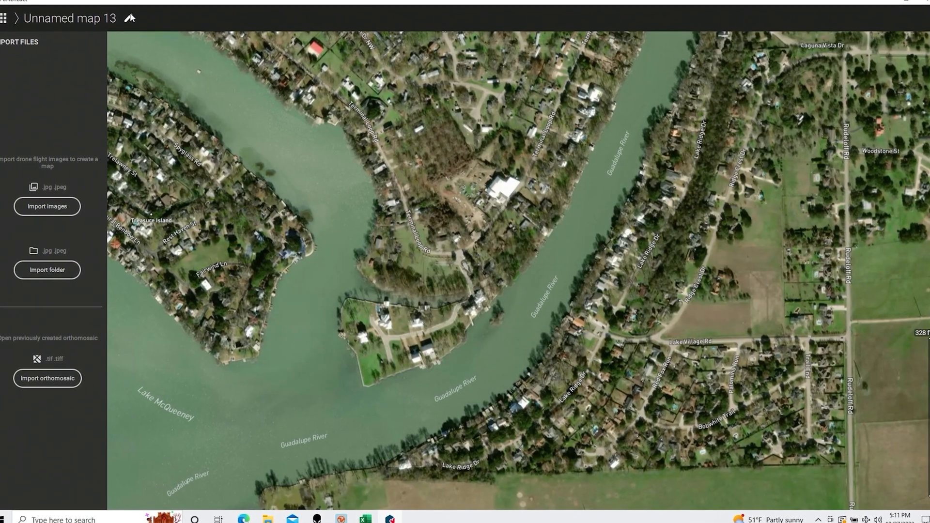
{"action": "left_click", "coordinate": [47, 207]}
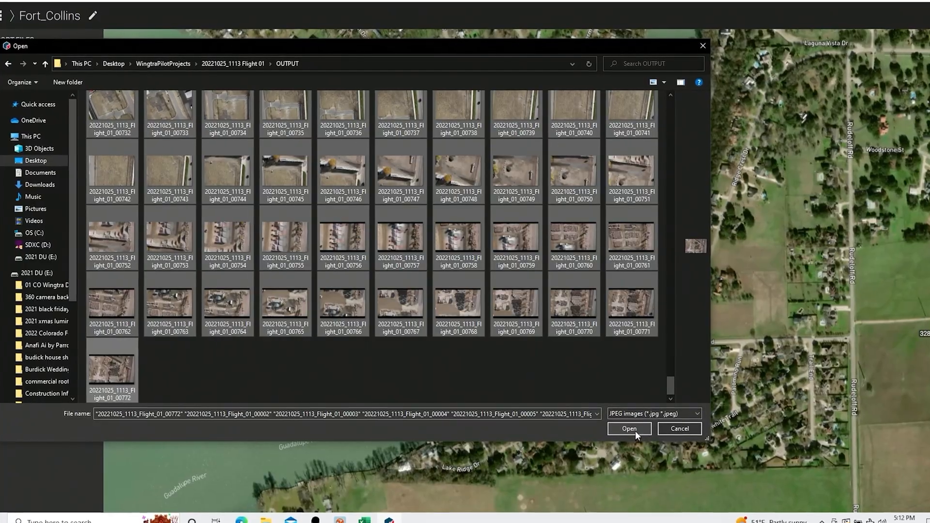
{"action": "left_click", "coordinate": [628, 428]}
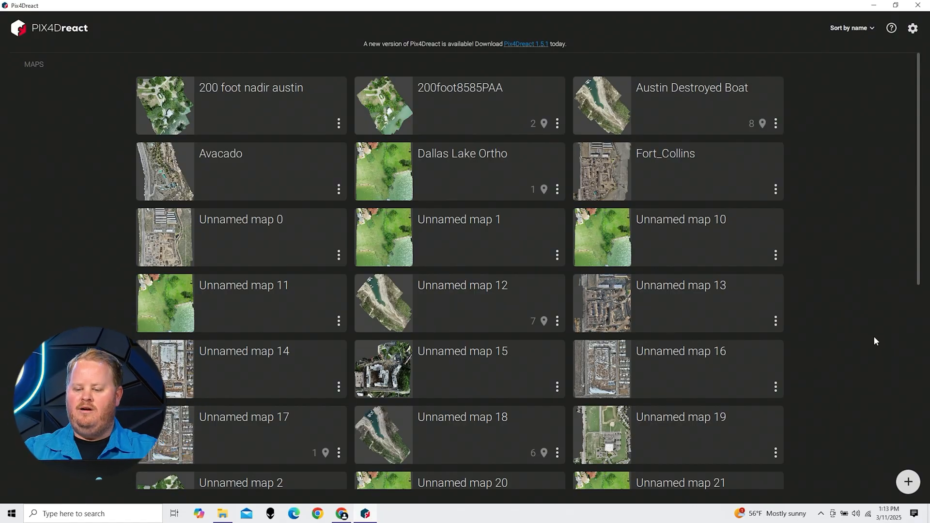
Step: Create Unnamed map 30 and import all JPGs from the 20221107_2335 Flight 01 OUTPUT folder
{"action": "left_click", "coordinate": [906, 481]}
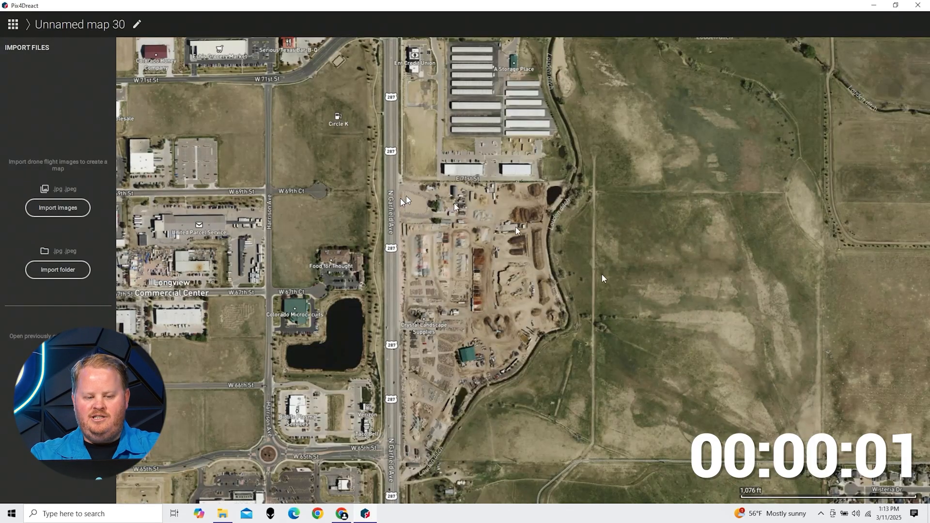
{"action": "left_click", "coordinate": [57, 208]}
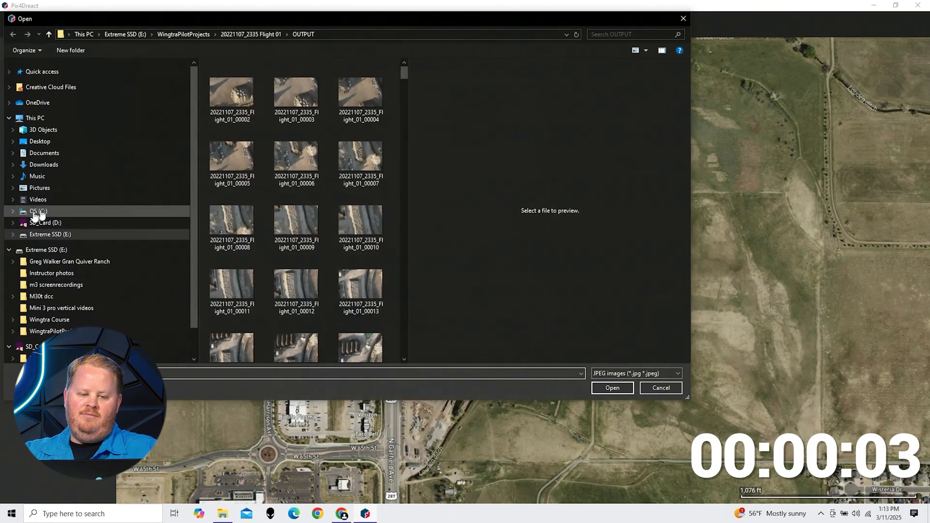
{"action": "left_click", "coordinate": [232, 95]}
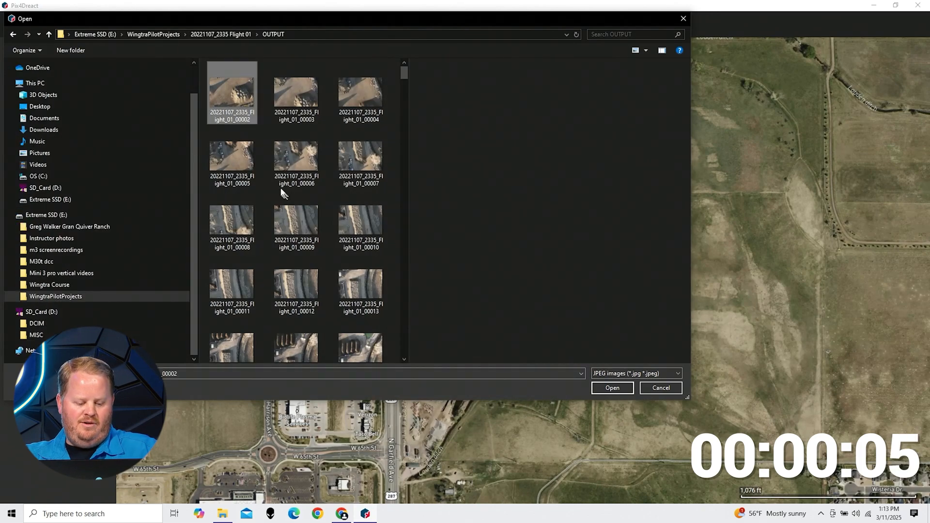
{"action": "left_click", "coordinate": [611, 387]}
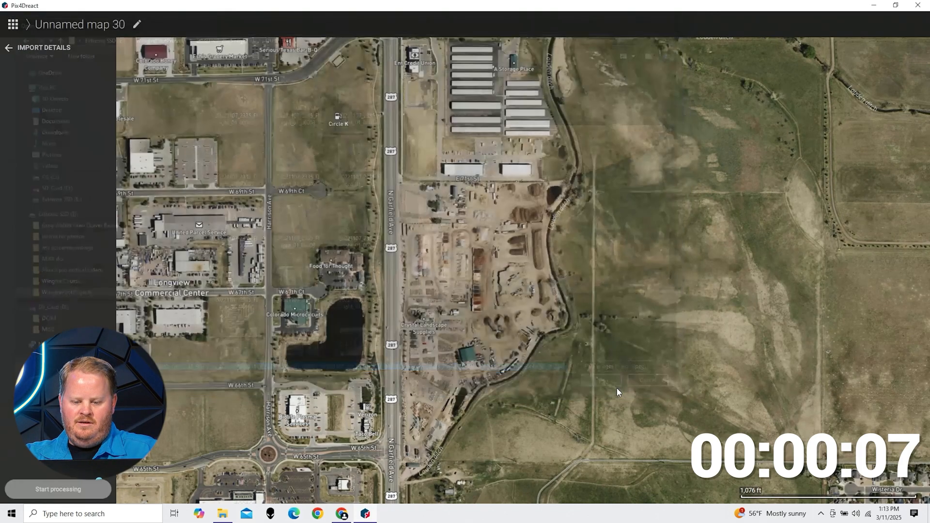
{"action": "left_click", "coordinate": [57, 488]}
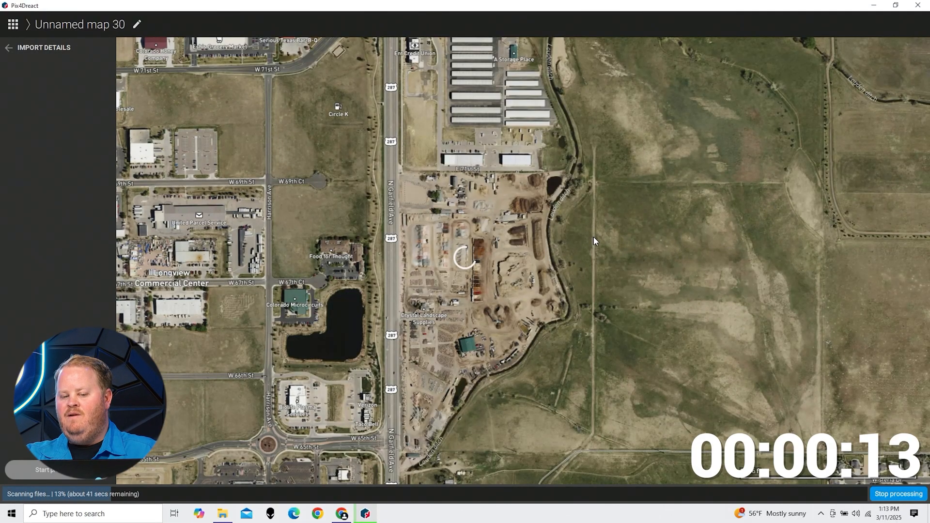
{"action": "mouse_move", "coordinate": [624, 269]}
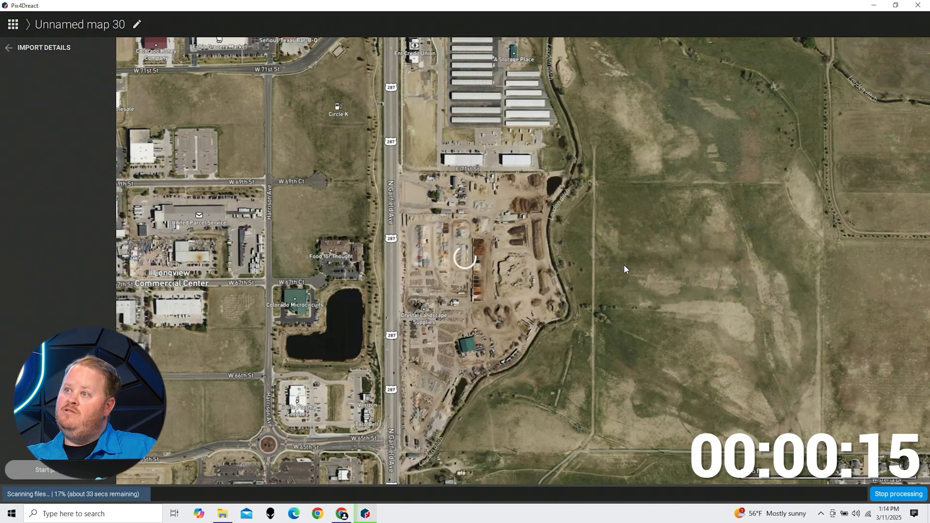
{"action": "mouse_move", "coordinate": [654, 262]}
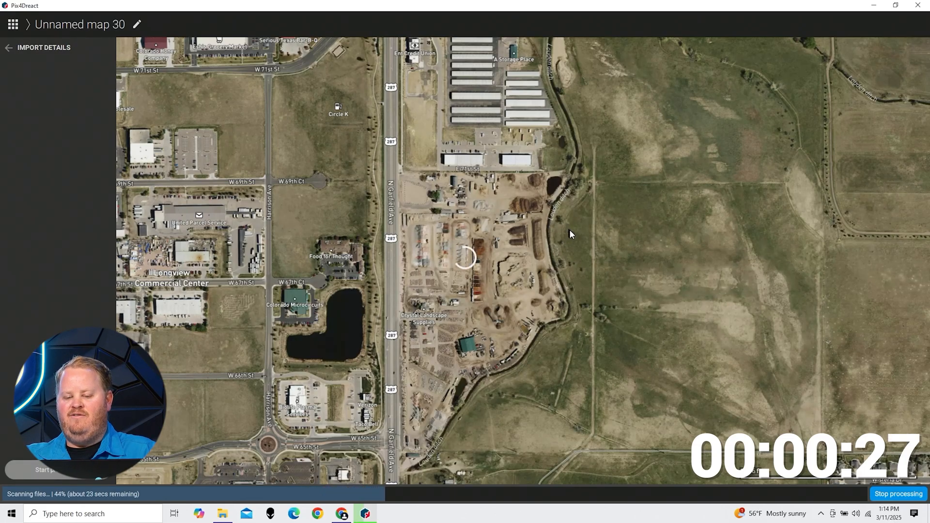
{"action": "mouse_move", "coordinate": [592, 249]}
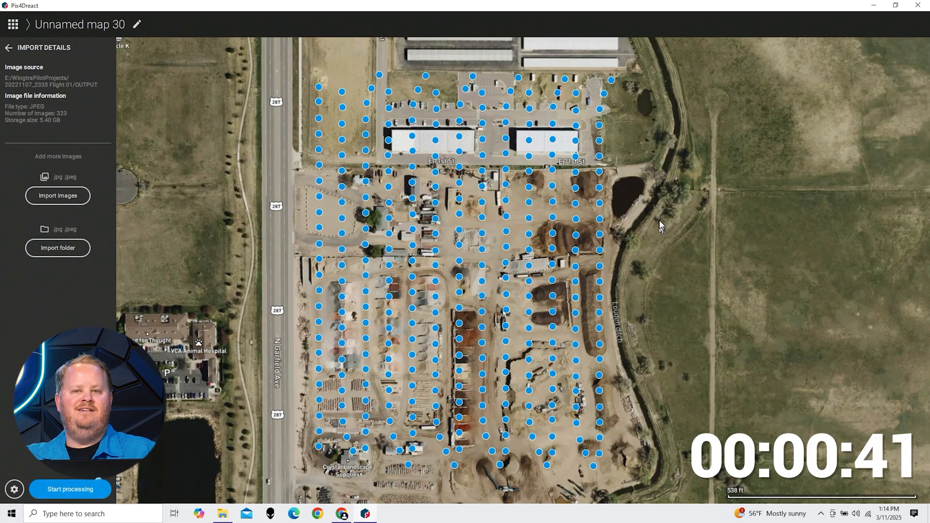
{"action": "mouse_move", "coordinate": [663, 295]}
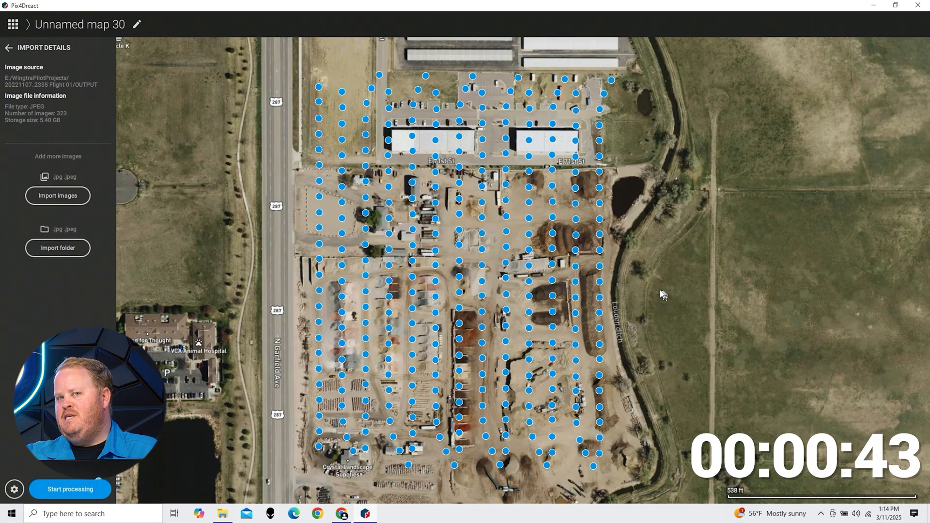
{"action": "mouse_move", "coordinate": [662, 290]}
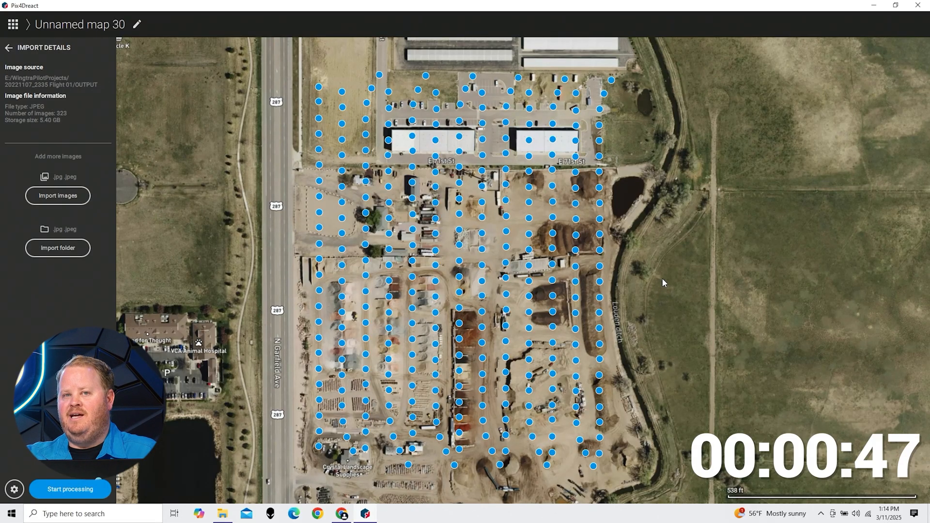
{"action": "mouse_move", "coordinate": [536, 222]}
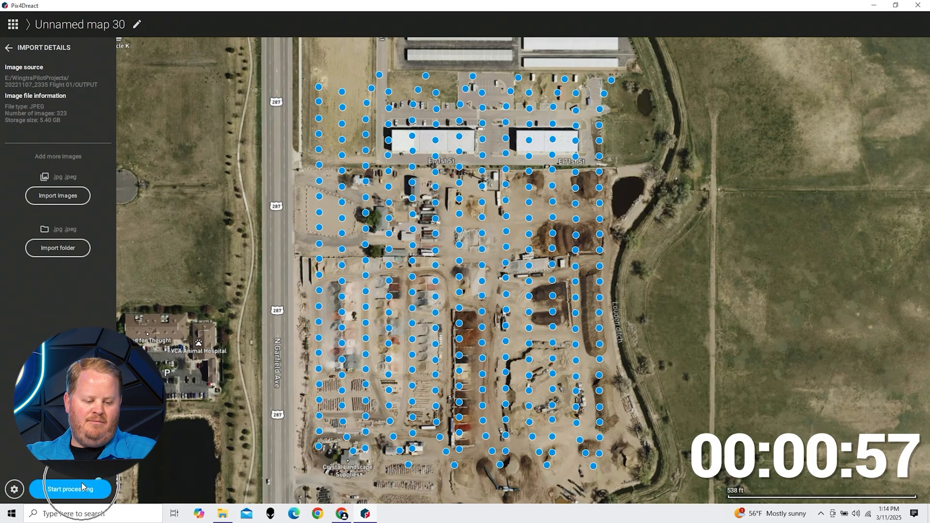
Step: Start processing the 323 images and continue past the low-storage warning
{"action": "left_click", "coordinate": [70, 488]}
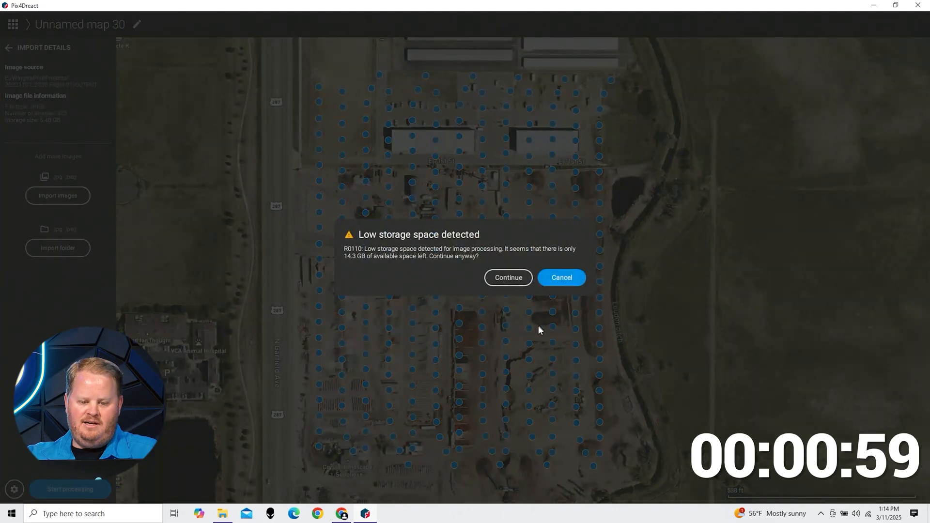
{"action": "left_click", "coordinate": [507, 278]}
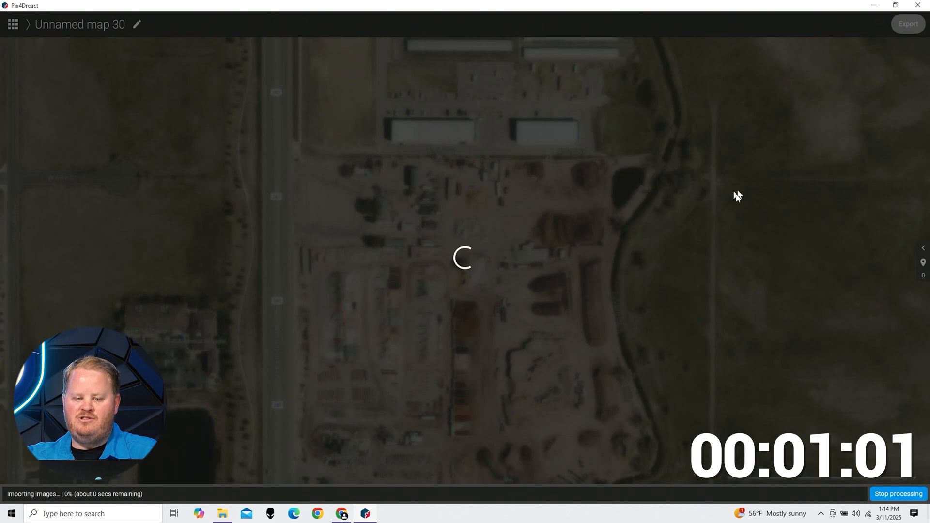